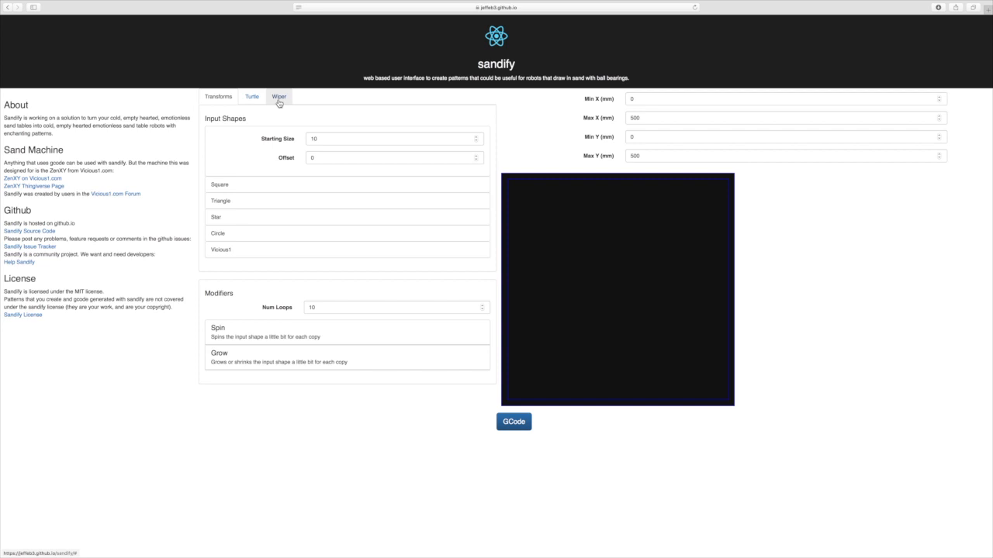
Switch to the Turtle graphics pattern and begin setting the table's Max X to 193 mm.
click(251, 96)
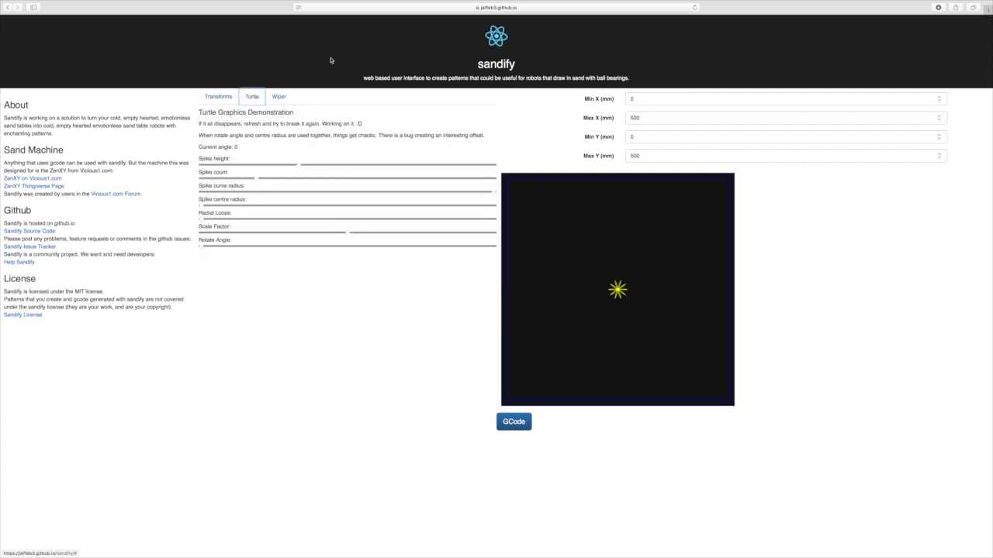
click(783, 118)
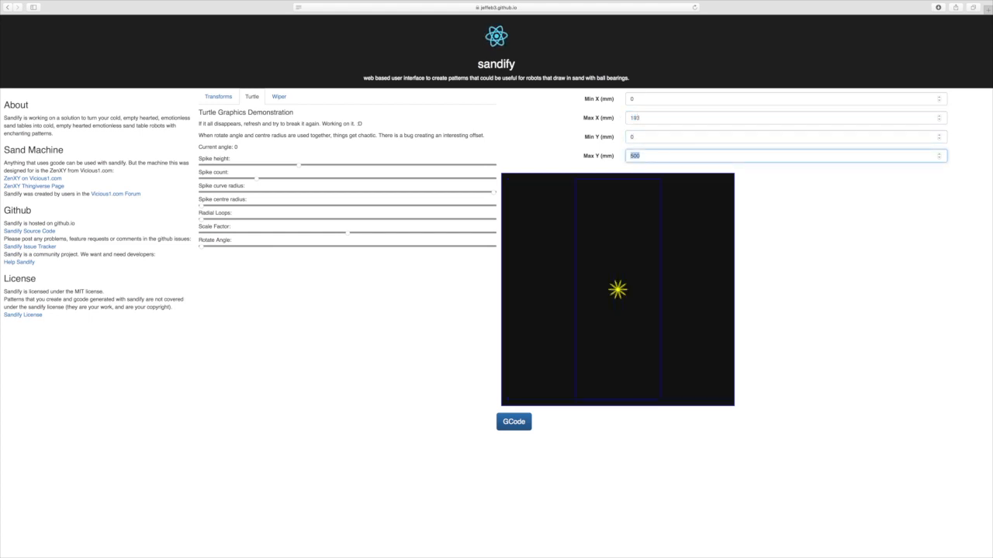
Set Max Y to 193 mm and reshape the flower into fewer, larger petals.
text(193)
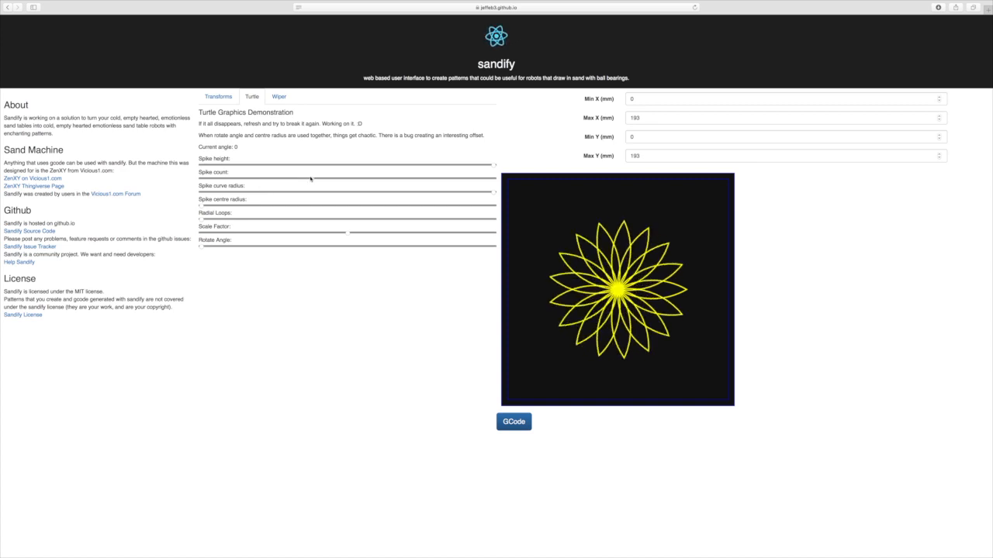
drag(311, 178, 236, 179)
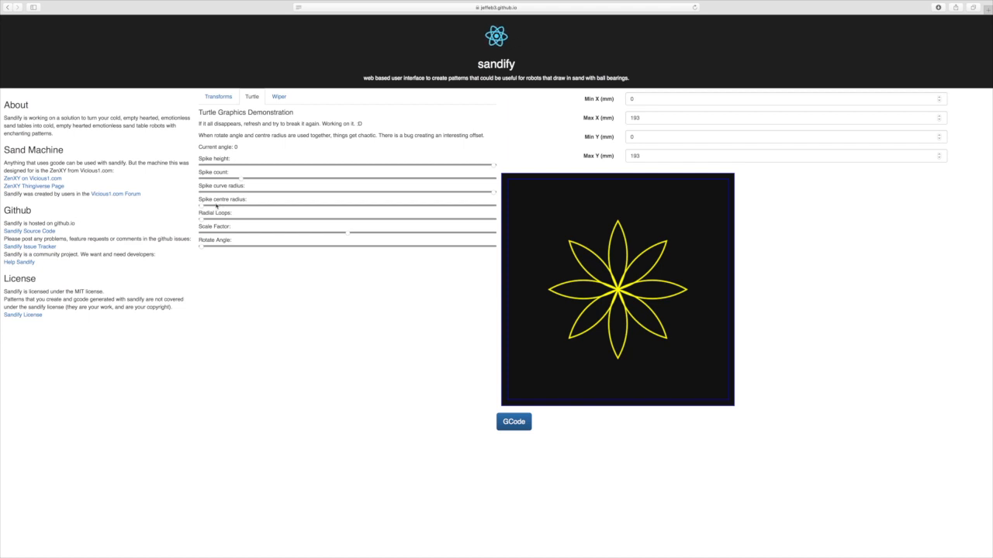
mouse_move(397, 192)
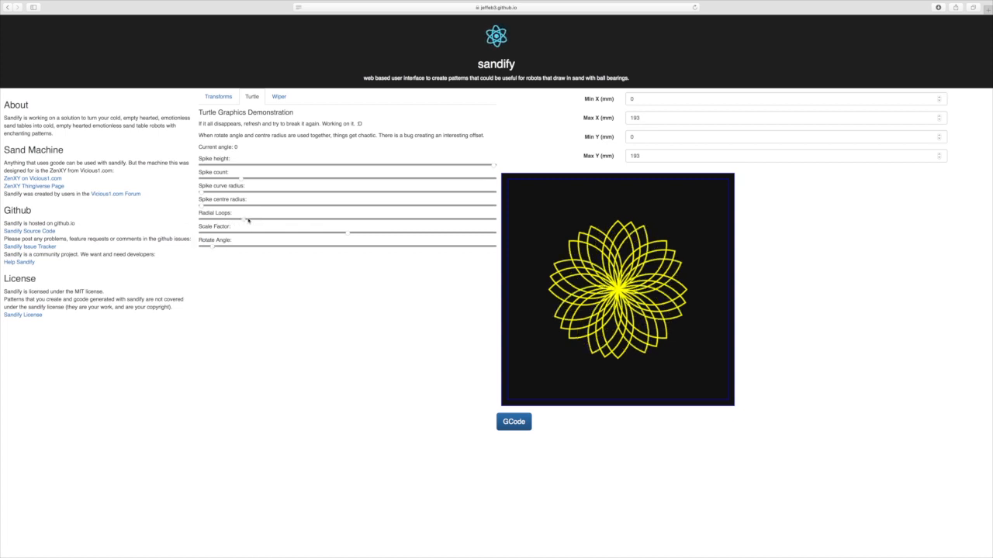
Adjust the Radial Loops slider so the flower's loops become denser and symmetric.
drag(240, 218, 260, 218)
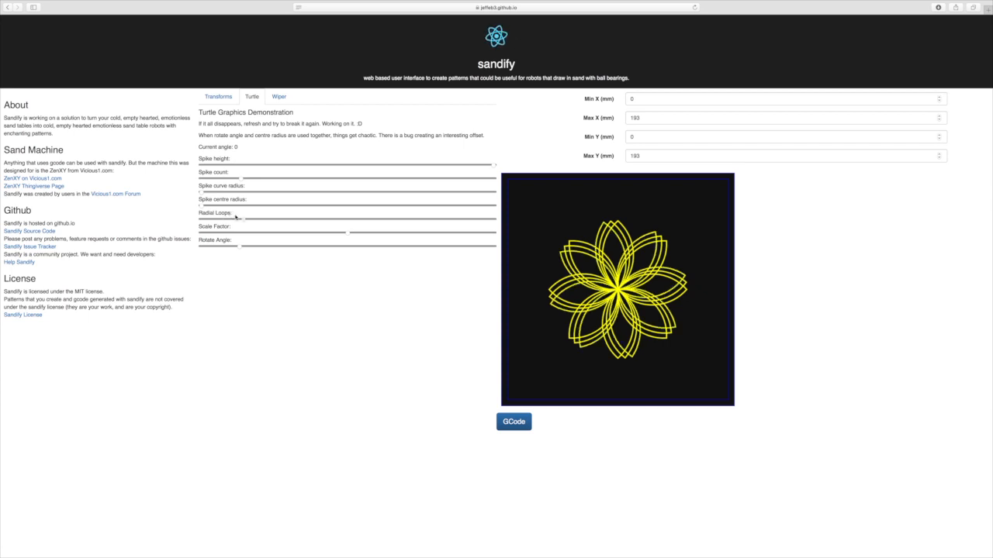
mouse_move(242, 249)
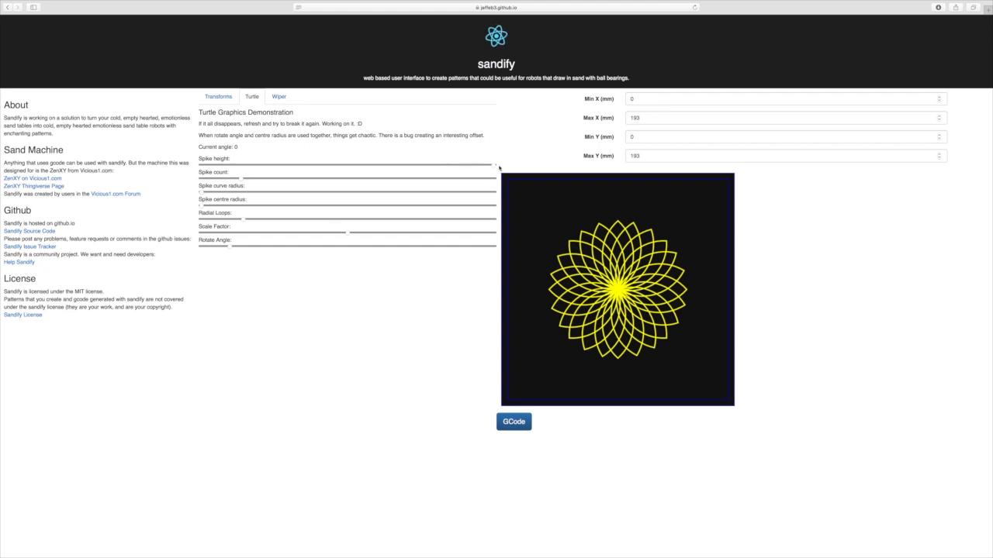
mouse_move(429, 199)
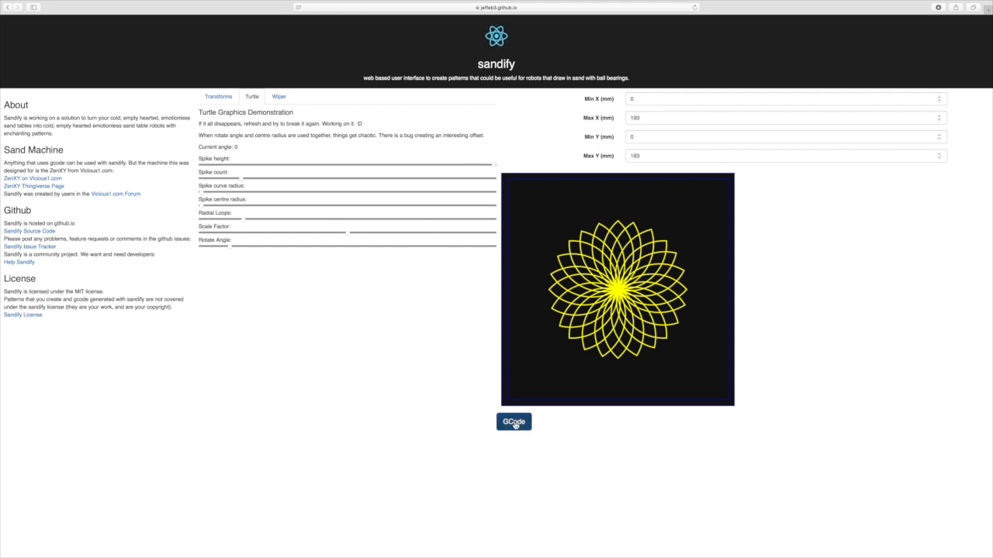
Enter g28 as the Program Start Code in the G-code export settings.
click(512, 422)
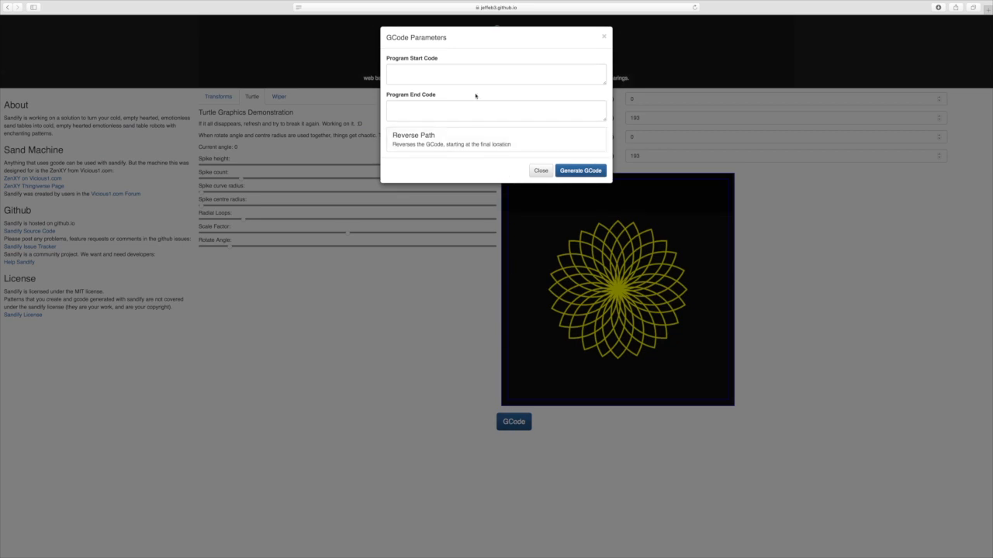
text(g)
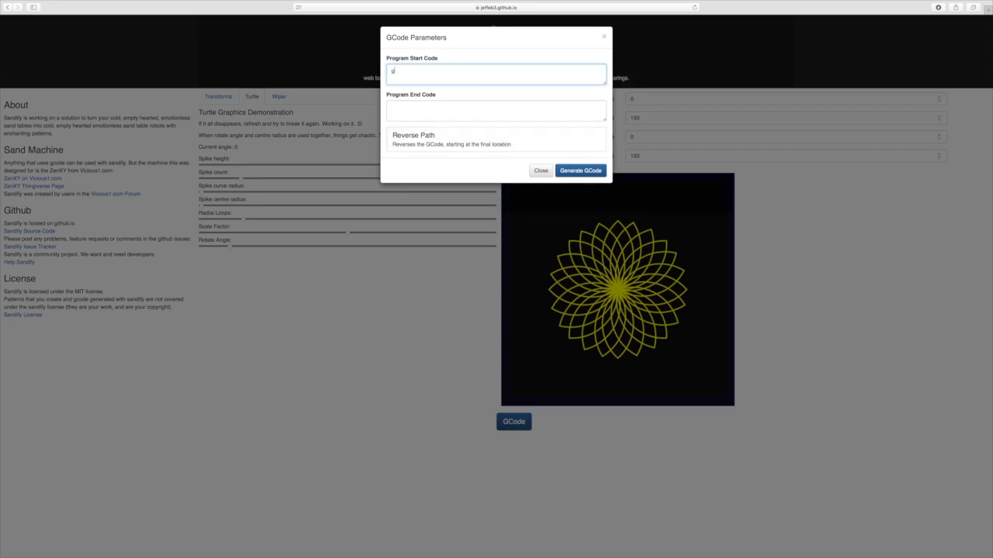
text(g28)
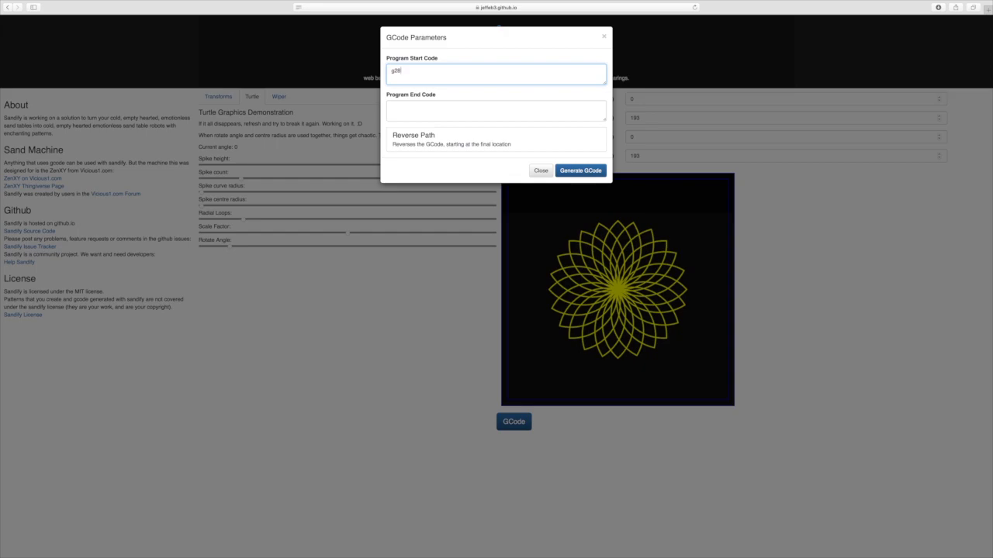